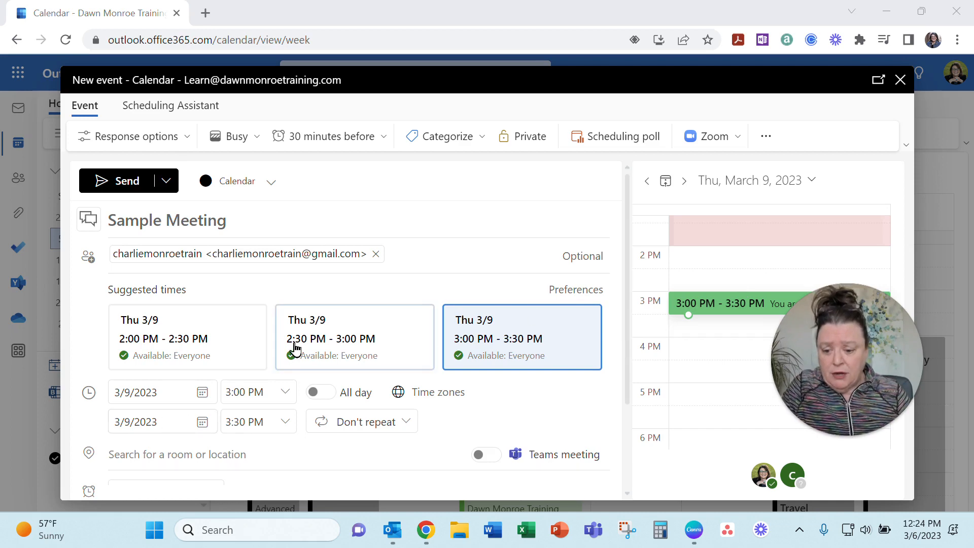
Step: Choose Add email reminder from the reminder options for Sample Meeting
scroll("down", 3)
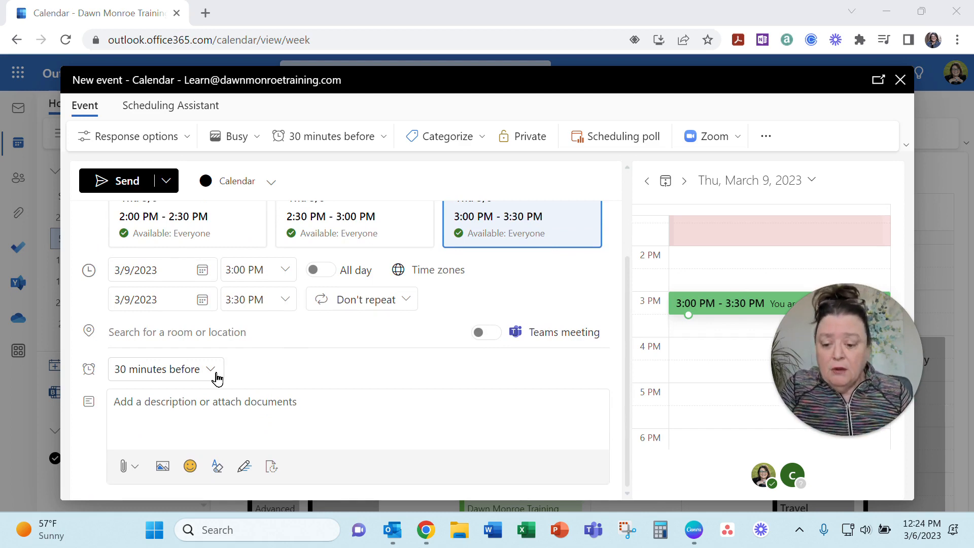
left_click(164, 369)
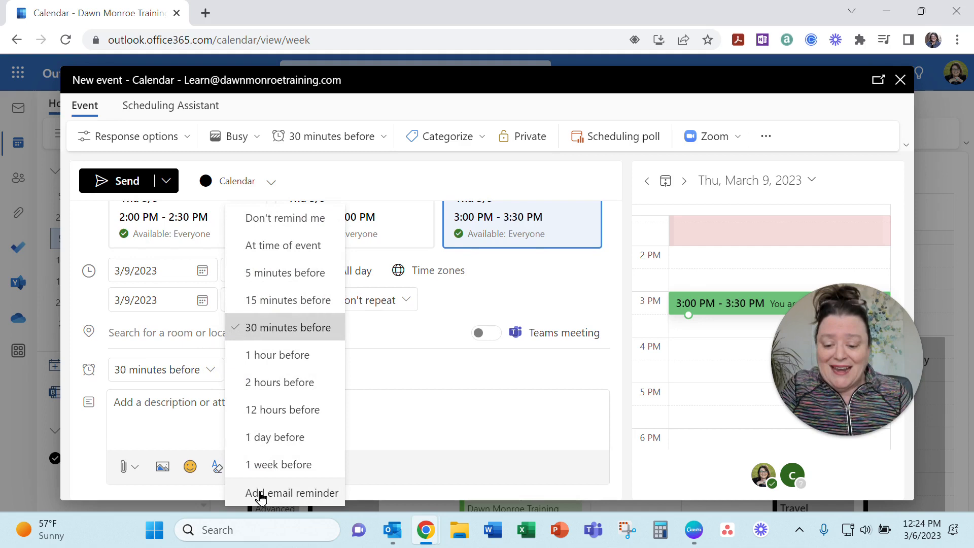
mouse_move(294, 497)
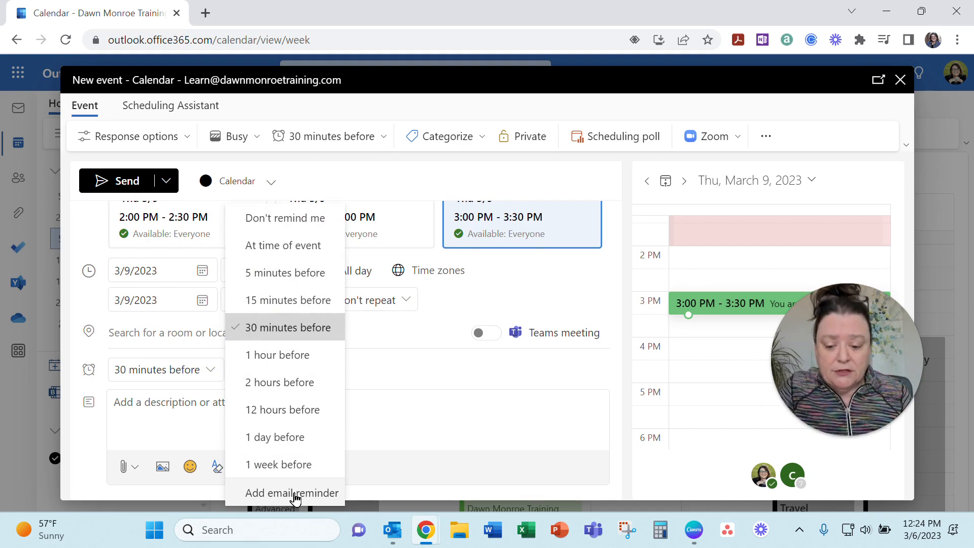
left_click(292, 493)
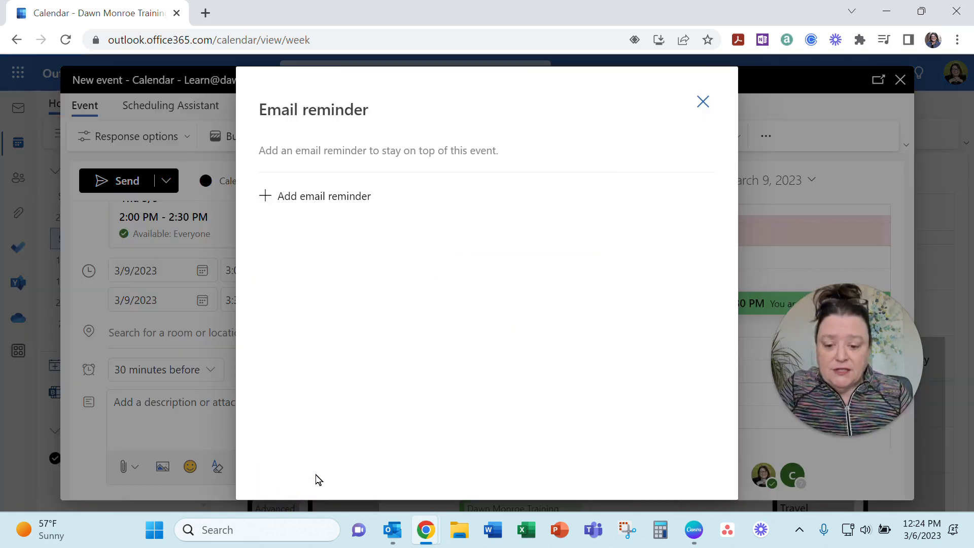
Step: Add an email reminder 30 minutes before with Send to attendees ticked
left_click(323, 195)
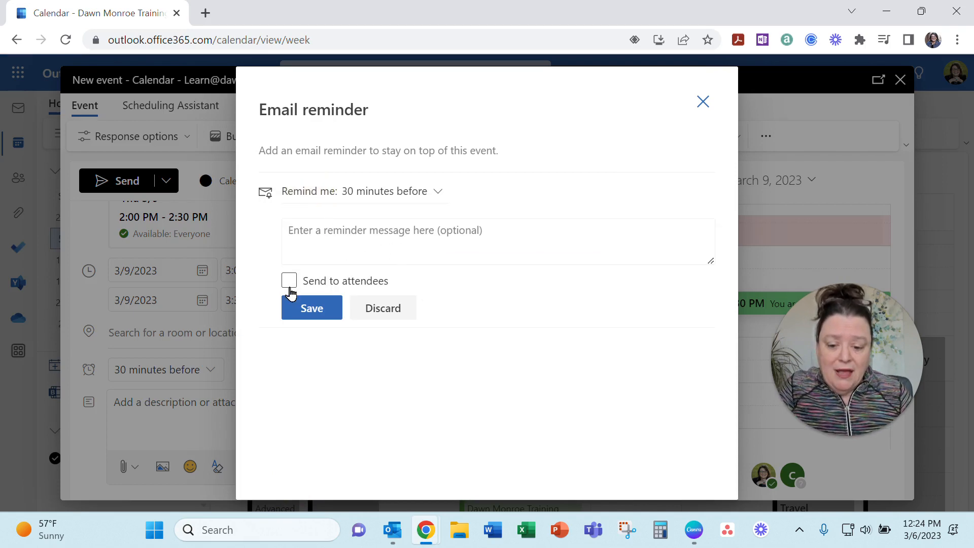
left_click(288, 280)
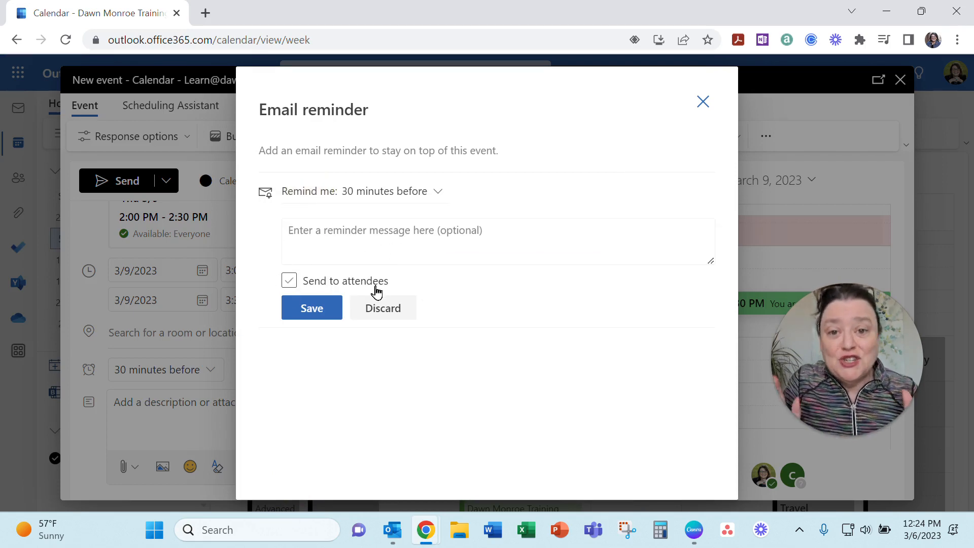
left_click(289, 281)
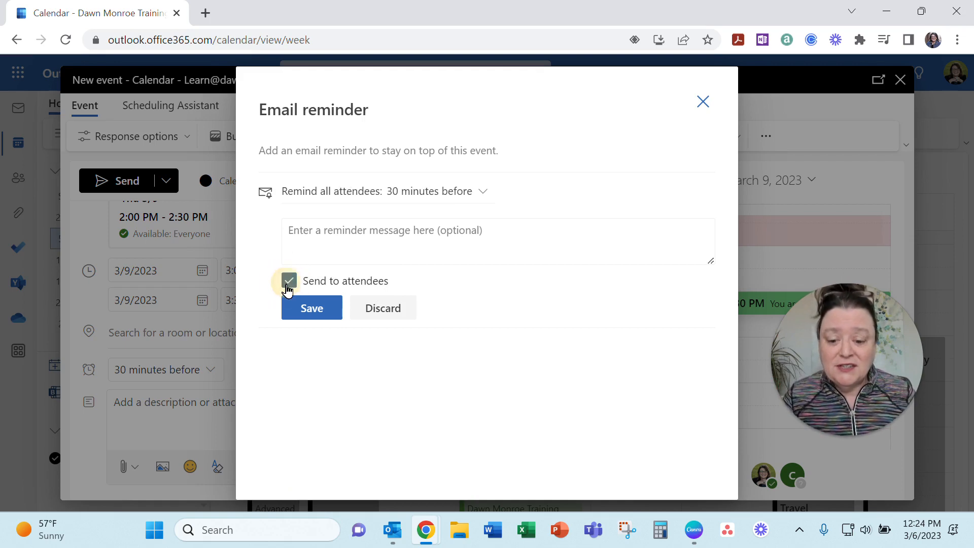